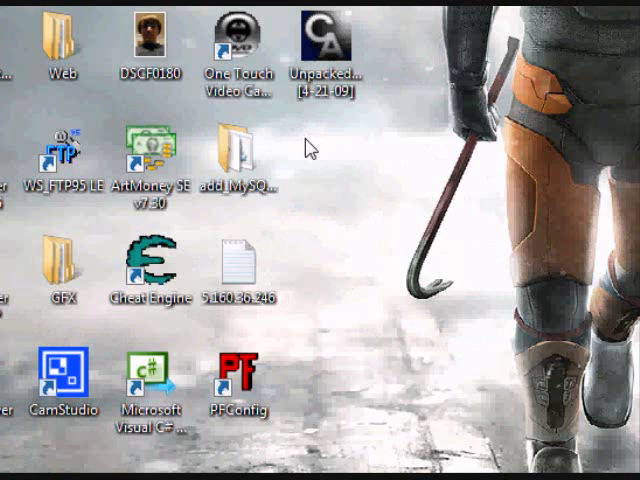
mouse_move(298, 258)
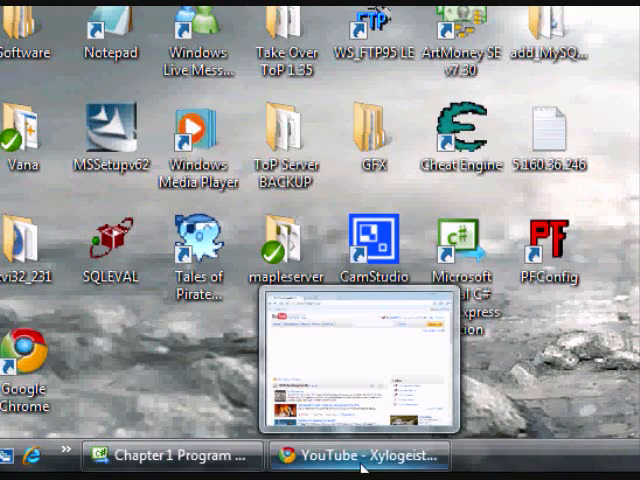
Step: Restore the Chapter 1 Program Visual C# window from the taskbar
click(336, 456)
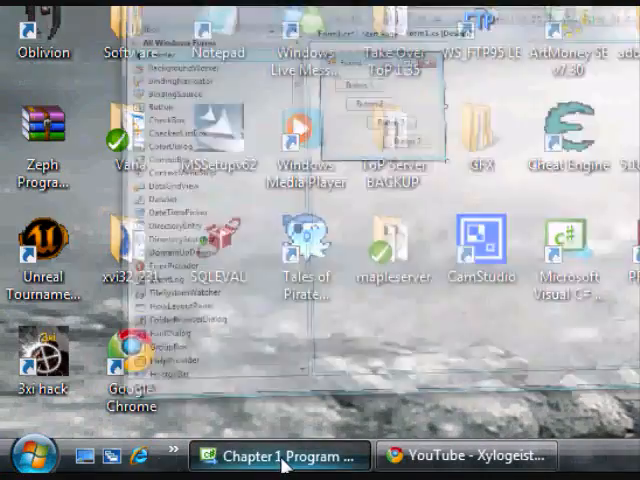
click(280, 456)
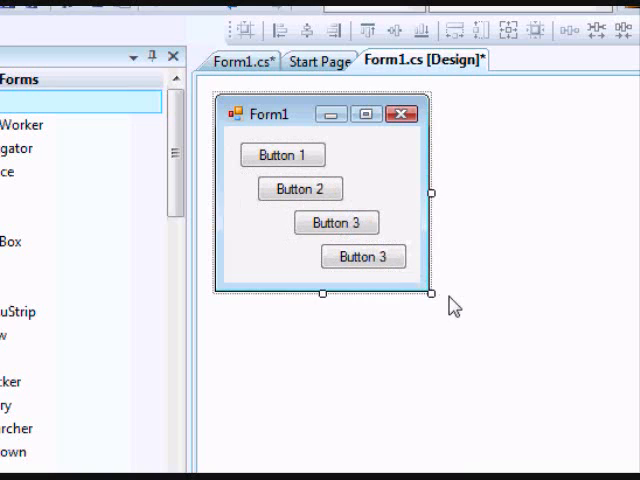
mouse_move(424, 296)
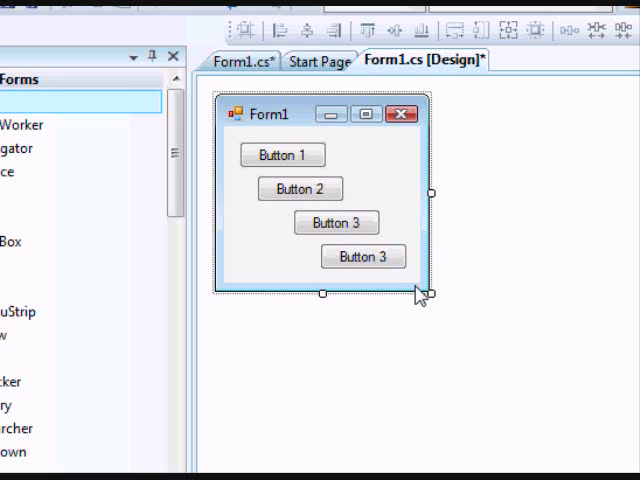
mouse_move(444, 324)
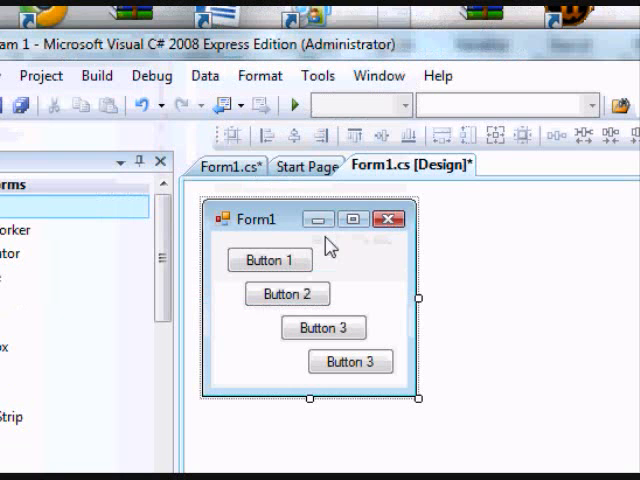
mouse_move(418, 336)
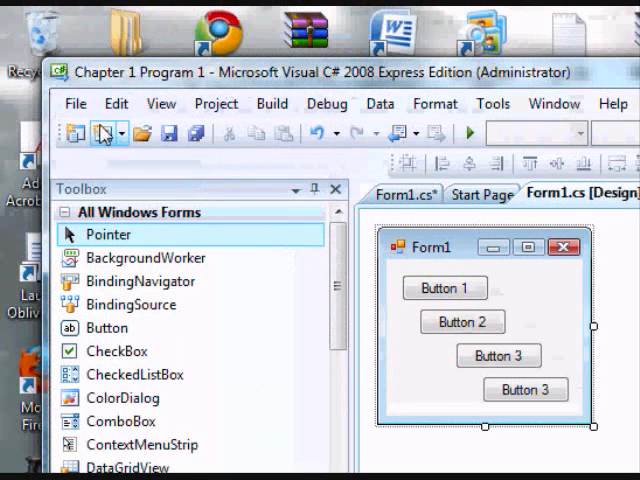
Step: Discard the old project and create a Windows Forms Application named Chapter 1 Program 1
click(76, 104)
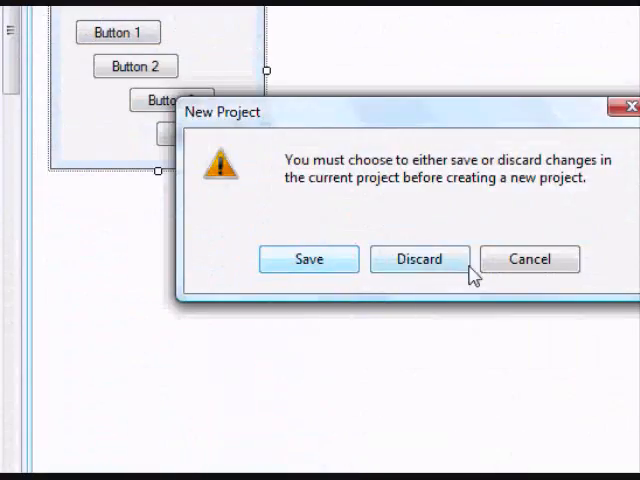
click(420, 260)
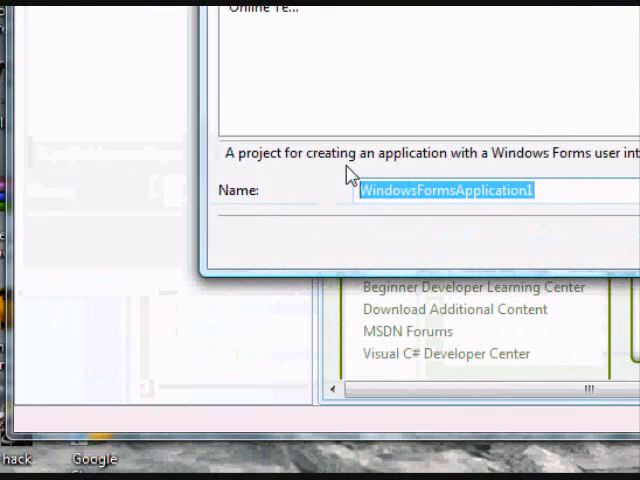
text(C)
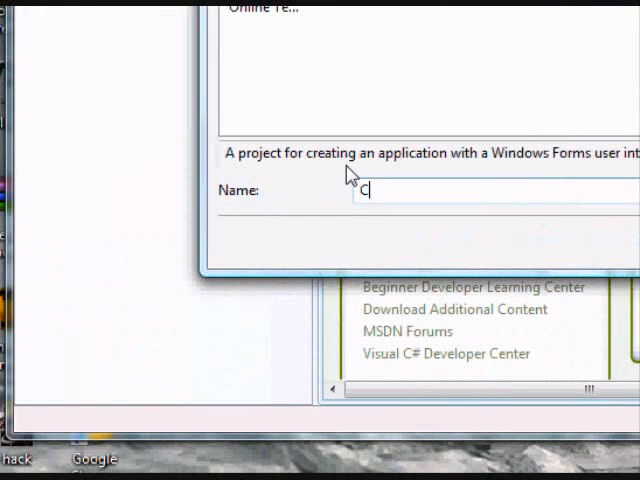
text(hapter 1 P)
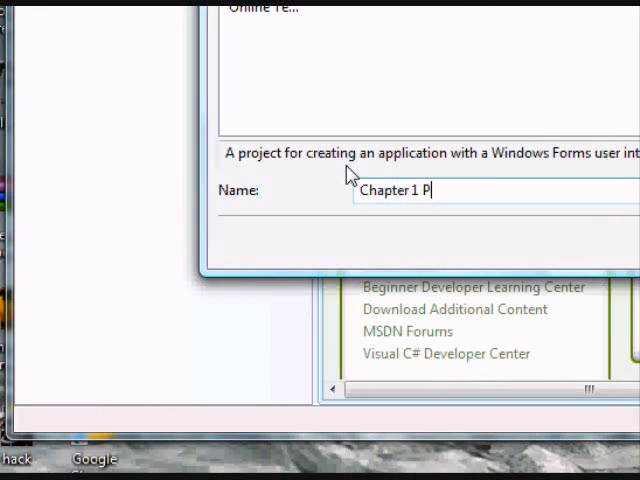
text(rogram 1)
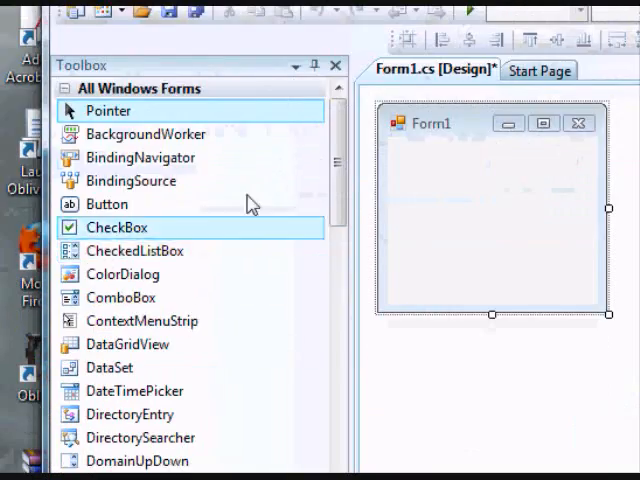
Step: Show the Toolbox of form controls for placing buttons on Form1
click(160, 104)
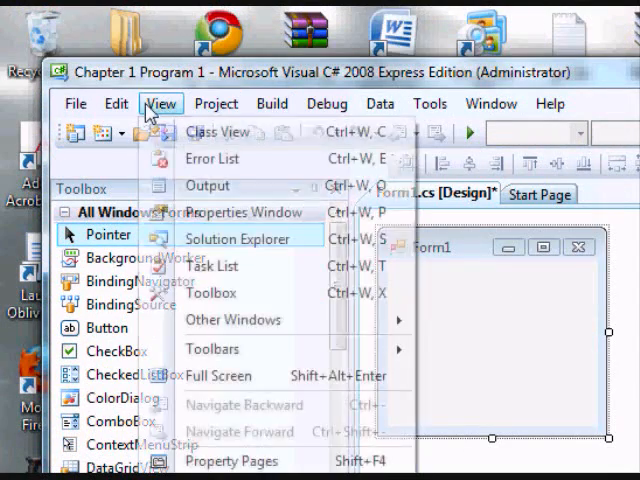
mouse_move(208, 292)
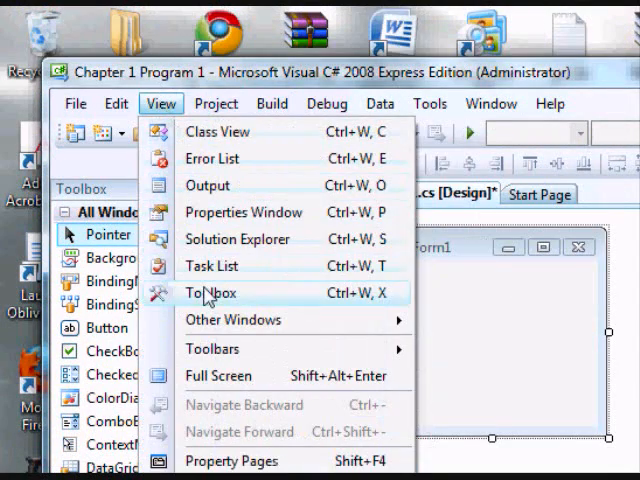
click(208, 292)
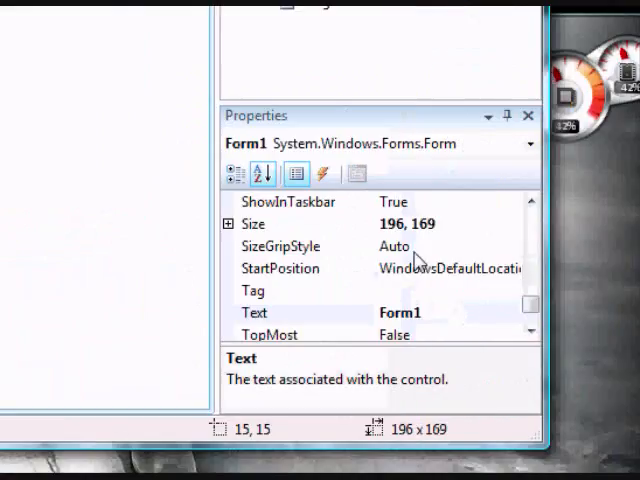
Step: Show the Properties window and set Form1's MinimumSize to 196, 169
click(160, 104)
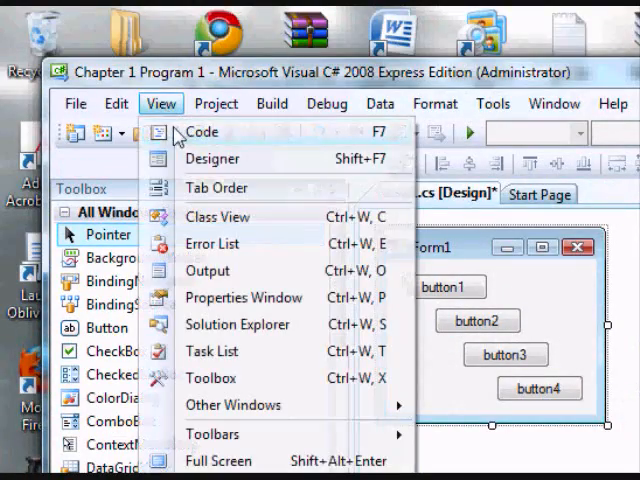
mouse_move(244, 296)
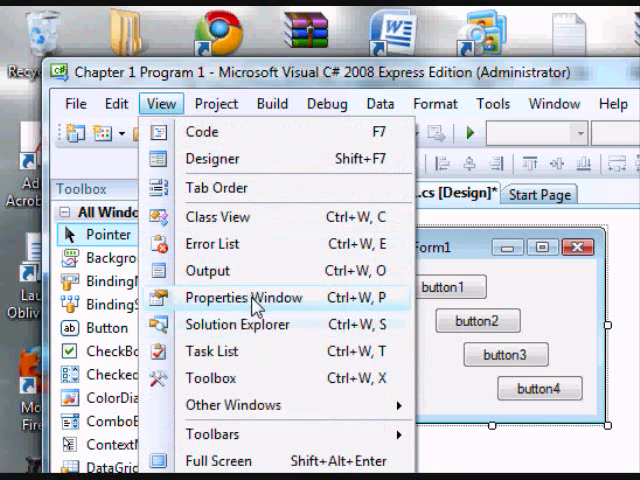
click(244, 296)
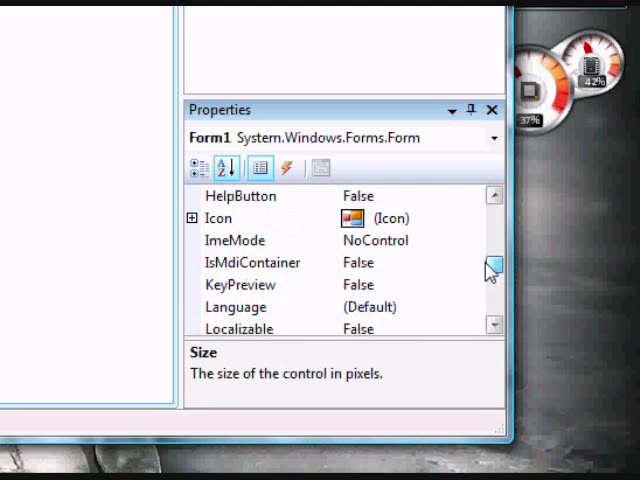
scroll(down, 3)
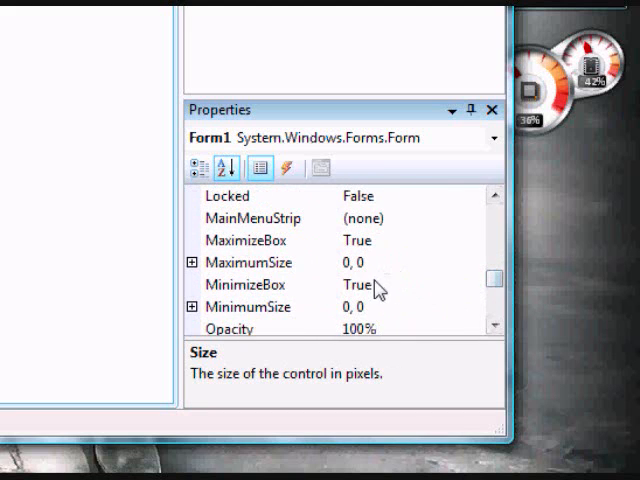
click(250, 262)
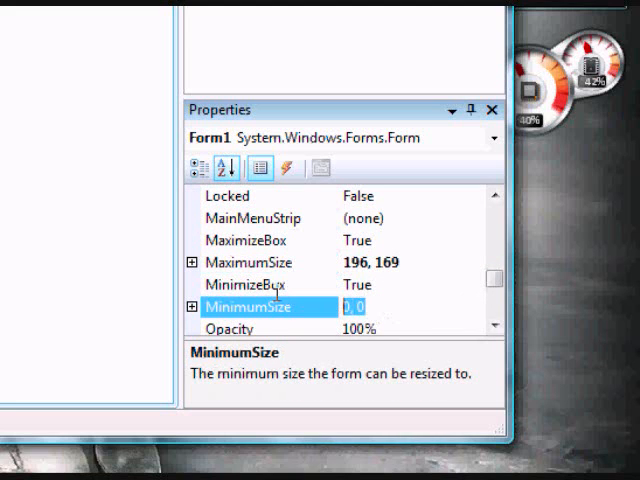
text(196, 169)
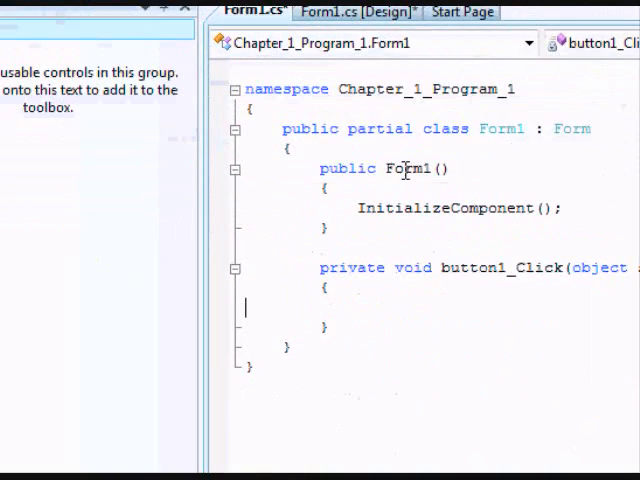
Step: Generate button1_Click and try out string, int and decimal type keywords in it
click(376, 188)
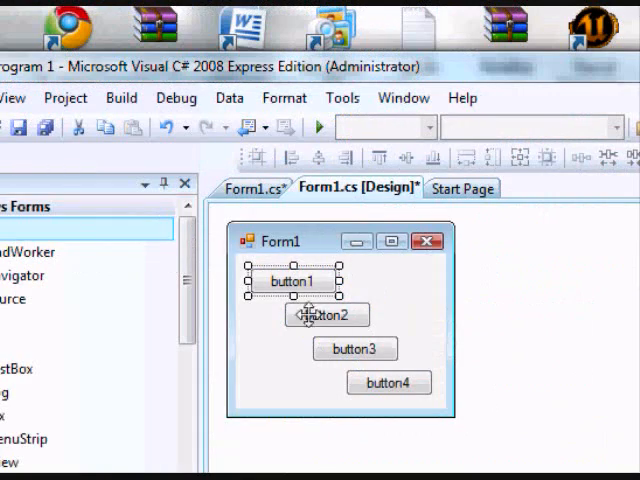
double_click(292, 280)
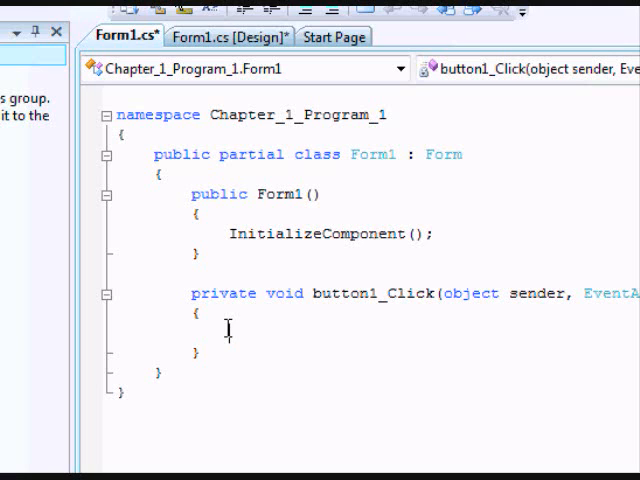
text(string)
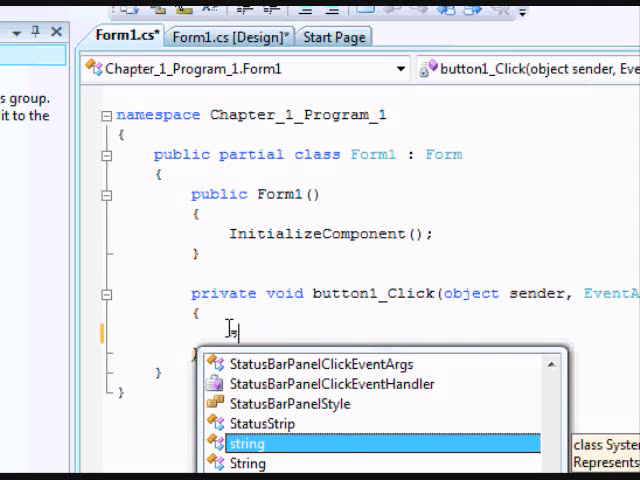
text(int)
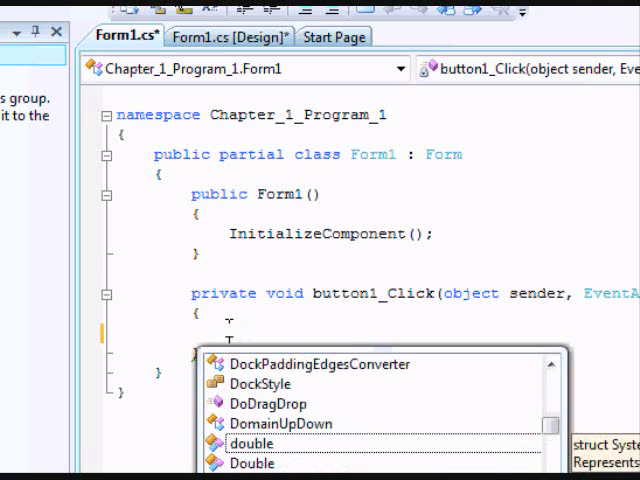
text(decimal)
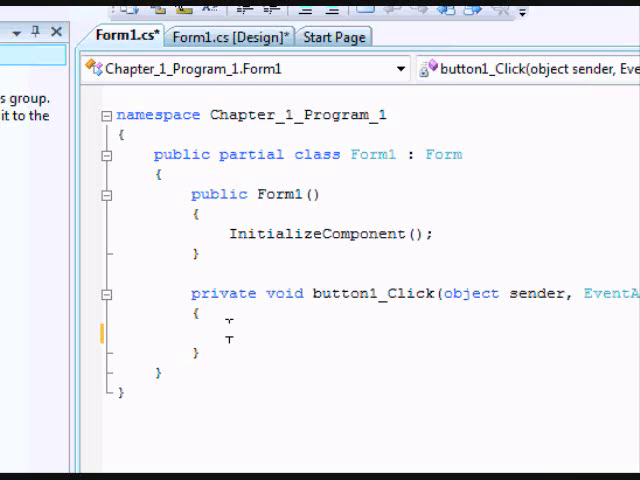
Step: Declare string name = "Chris"; inside button1_Click
text(string)
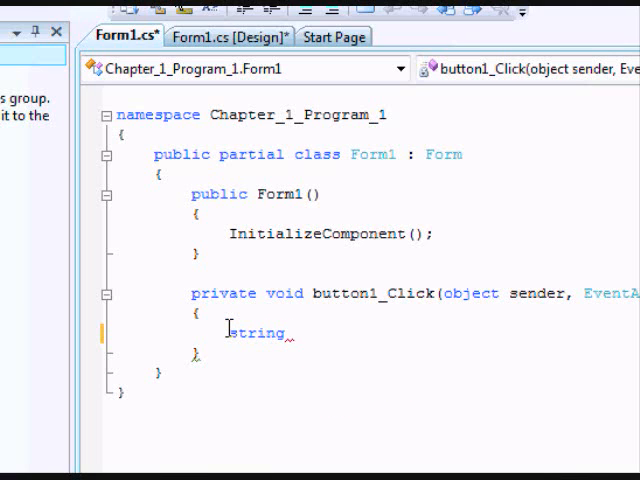
text(name)
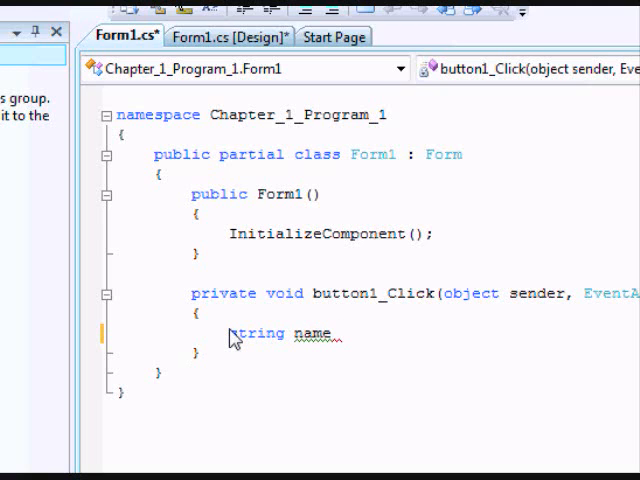
text(=)
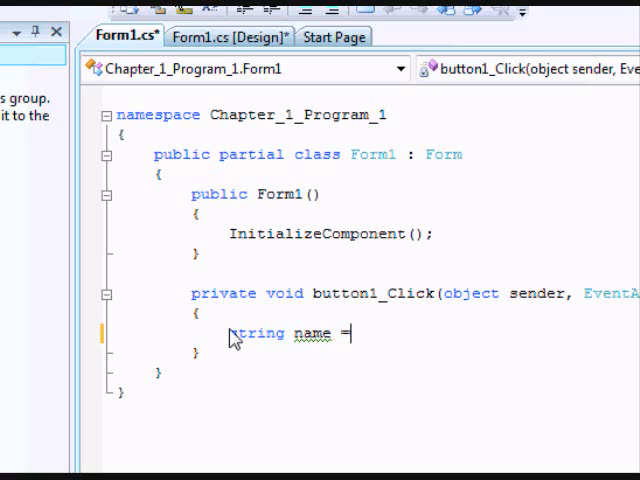
text("Chri)
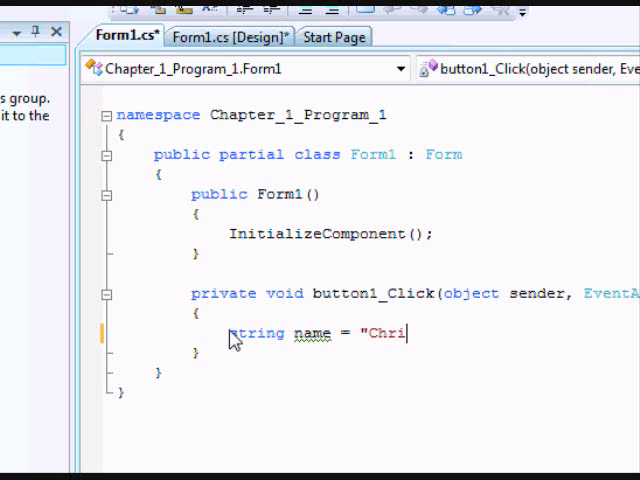
text(s";)
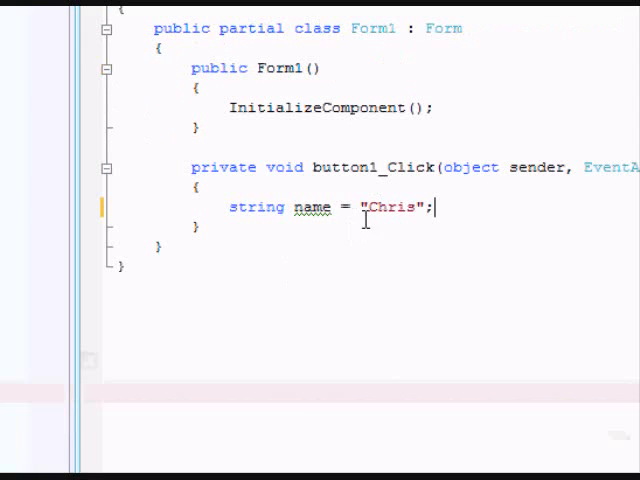
double_click(392, 208)
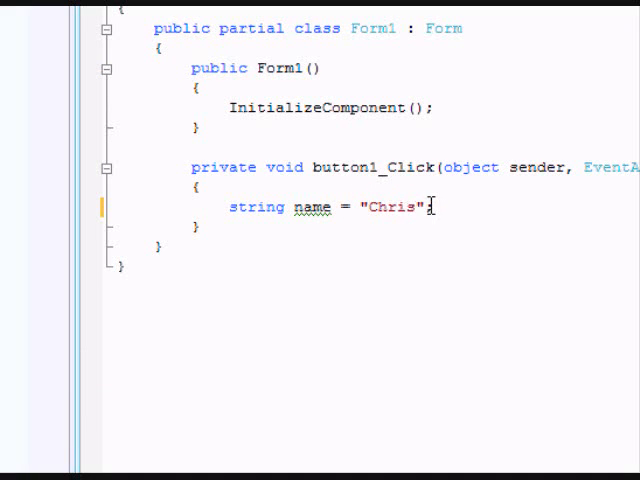
double_click(390, 208)
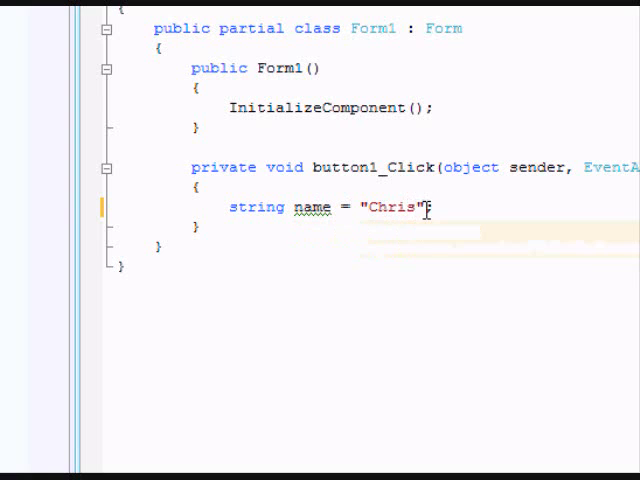
text(;)
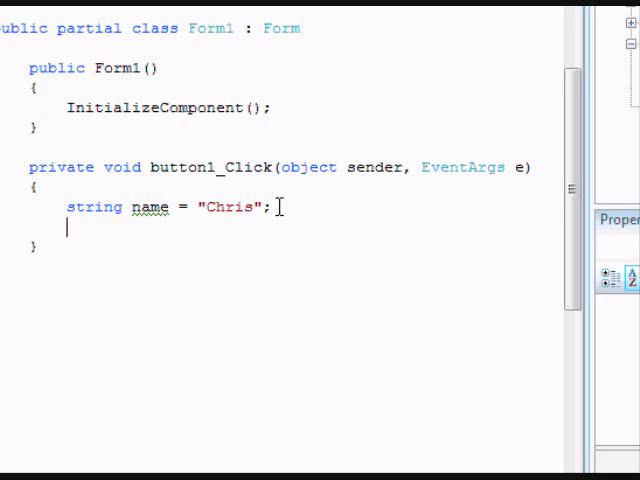
Step: Add int x = 3; and x = x * 17; to button1_Click
text(int x)
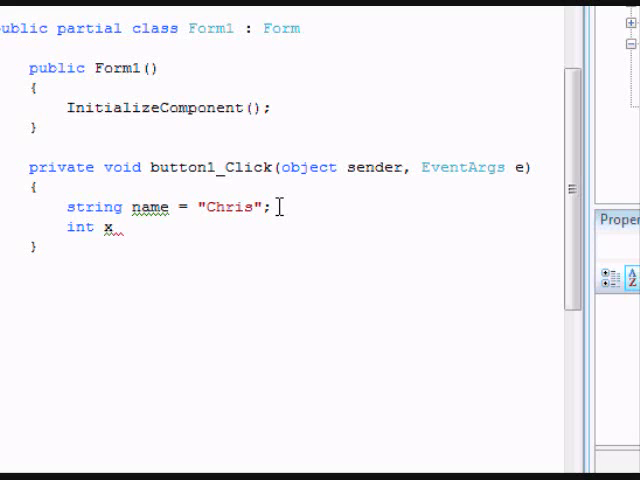
text(=)
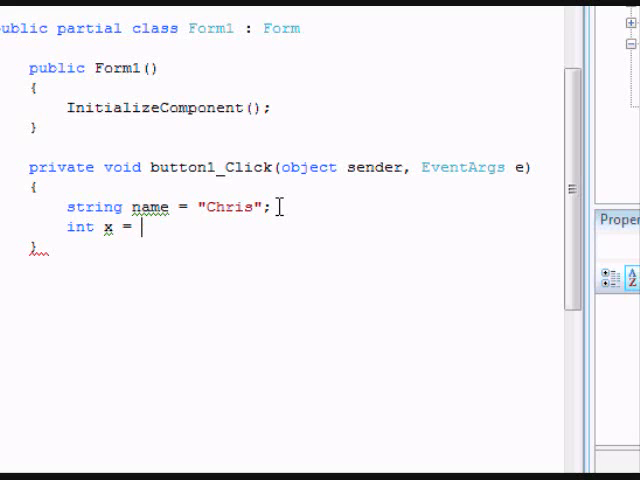
text(3;)
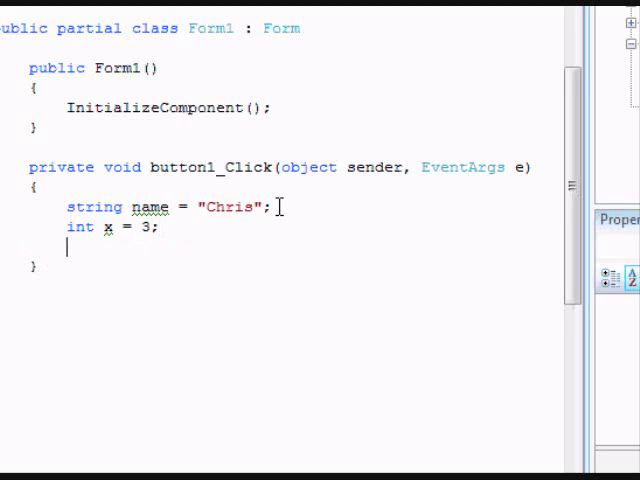
text(x = x)
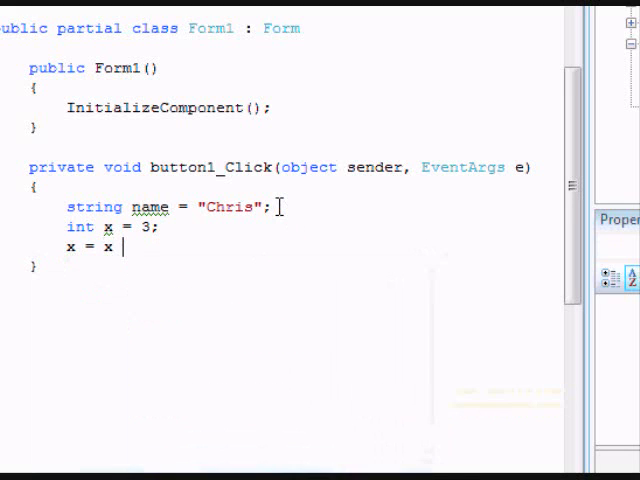
text(*)
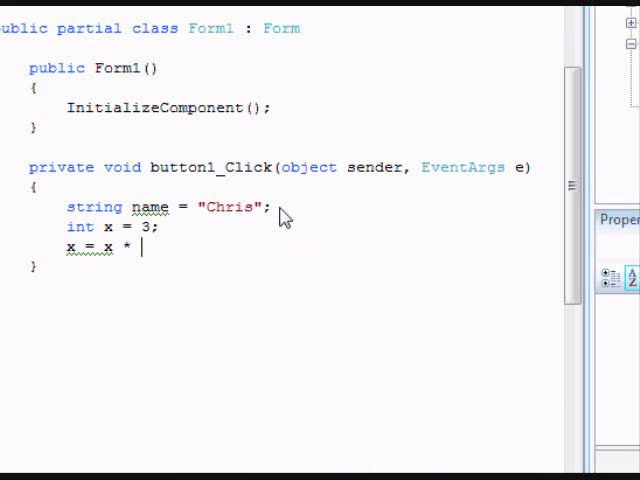
text(17;)
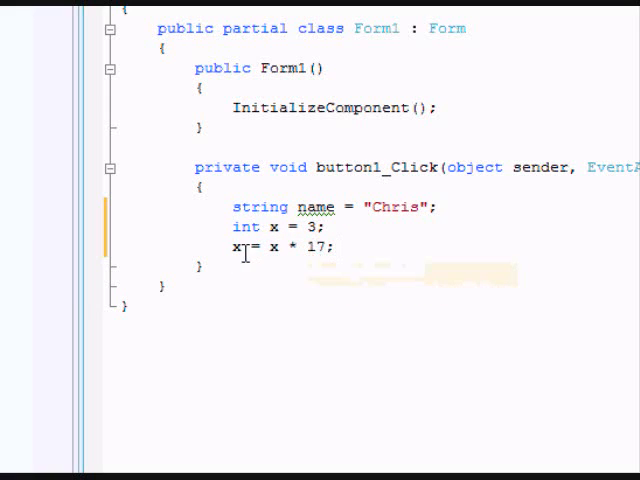
mouse_move(318, 246)
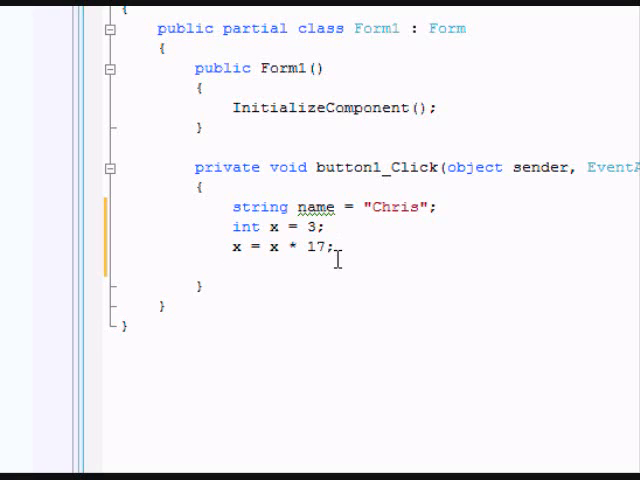
Step: Add double d = Math.PI / 2; using IntelliSense for the Math members
text(double)
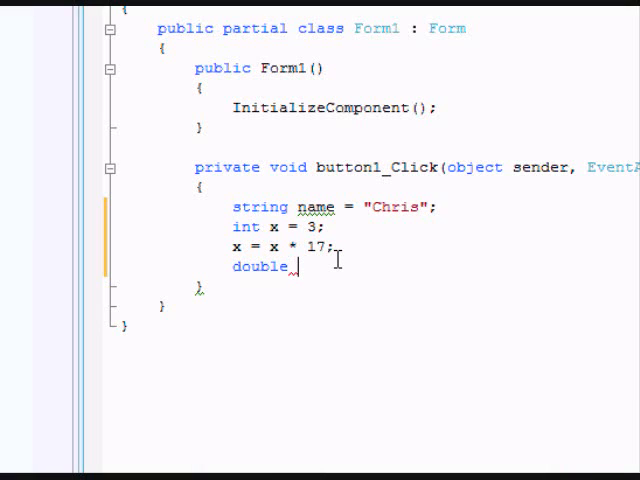
text(d)
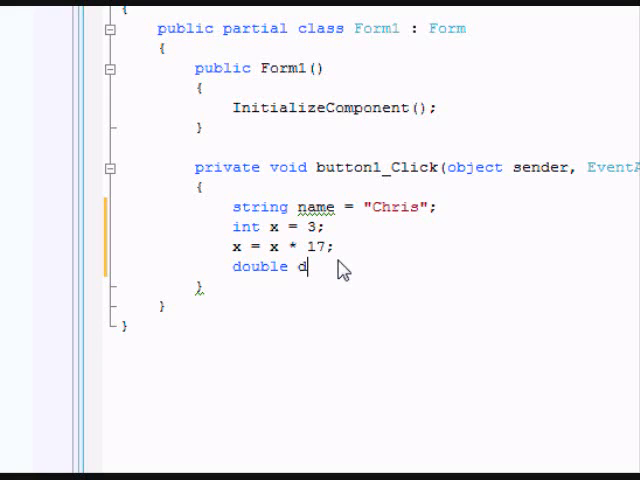
text(= Math)
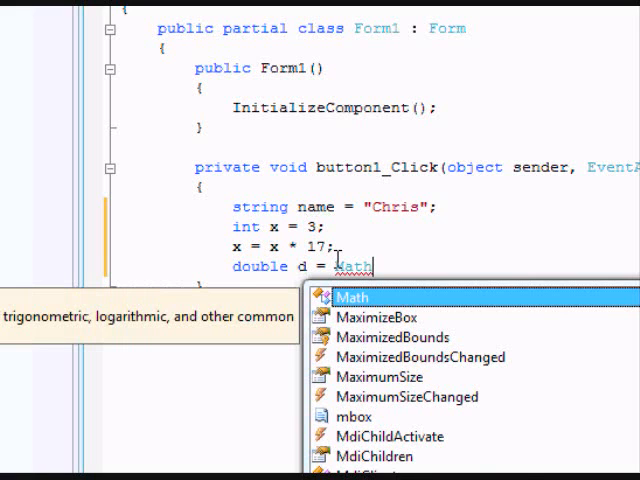
text(.)
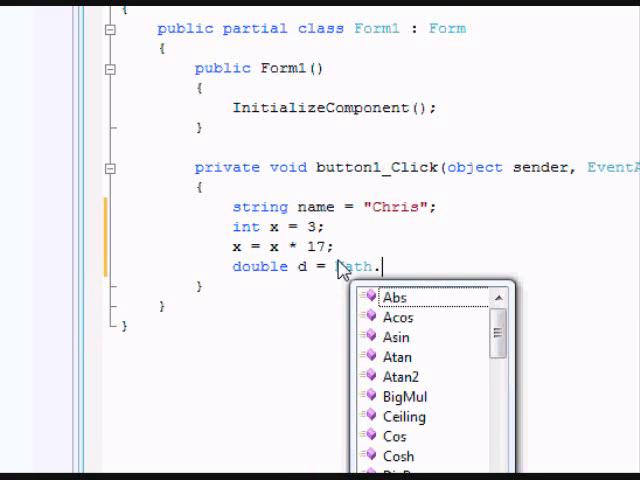
scroll(down, 3)
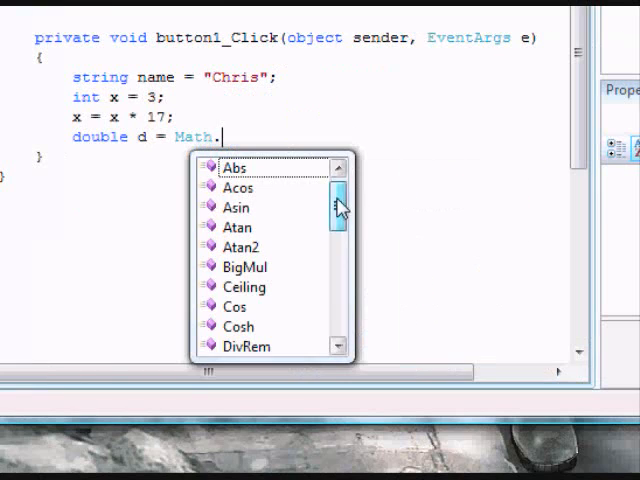
scroll(down, 3)
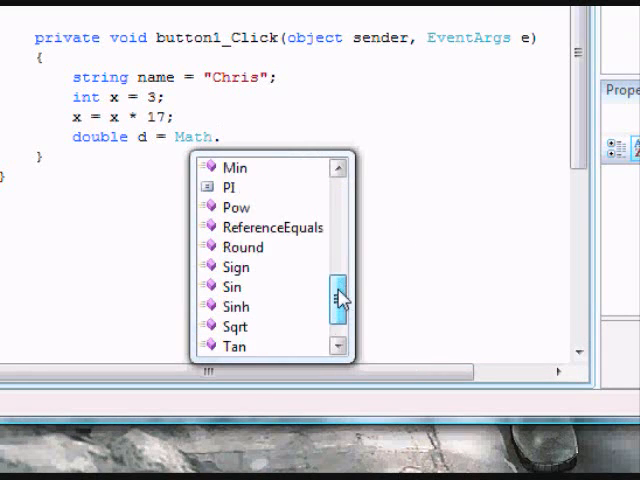
scroll(up, 3)
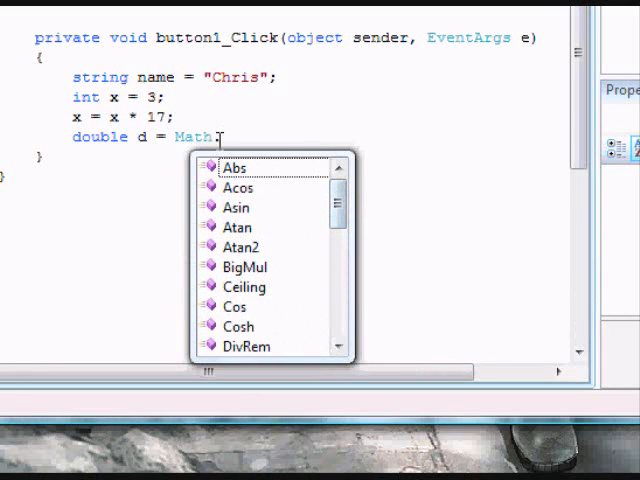
key(Escape)
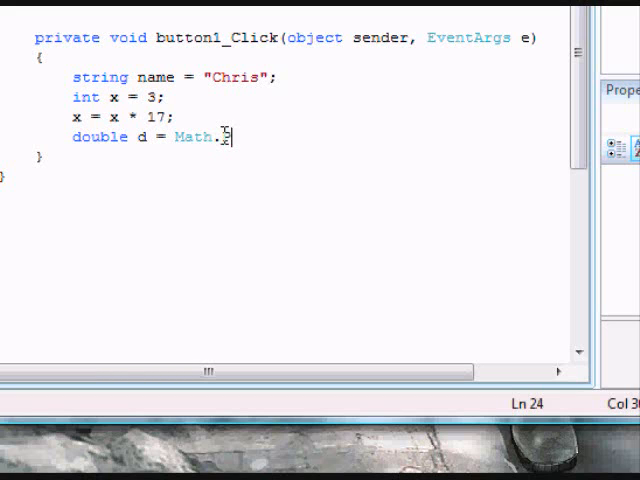
text(I / 2)
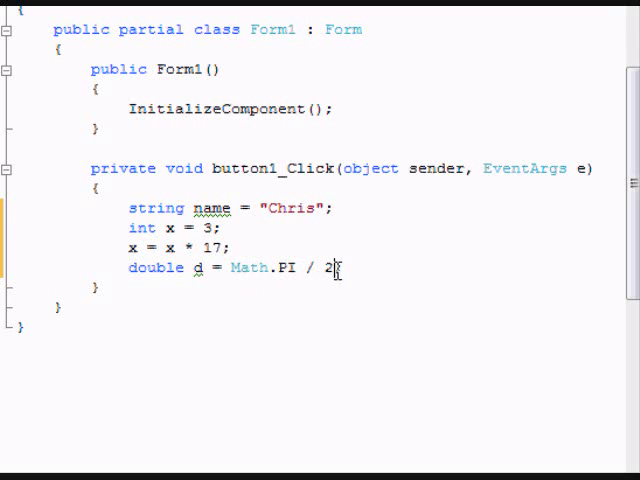
double_click(248, 268)
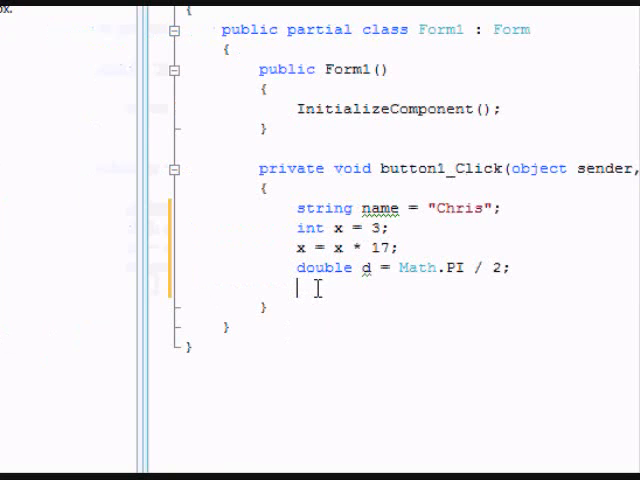
Step: Write a MessageBox.Show("Hello") call in button1_Click
text(M)
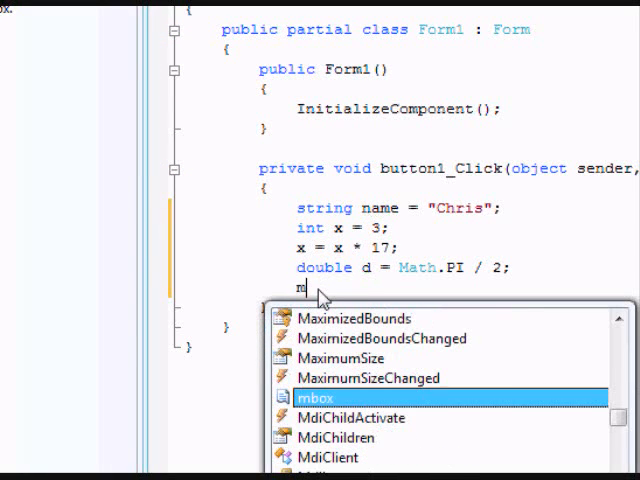
text(e)
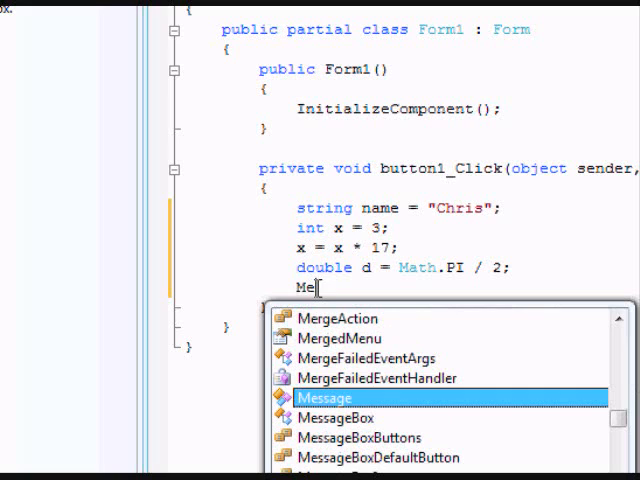
text(ssage)
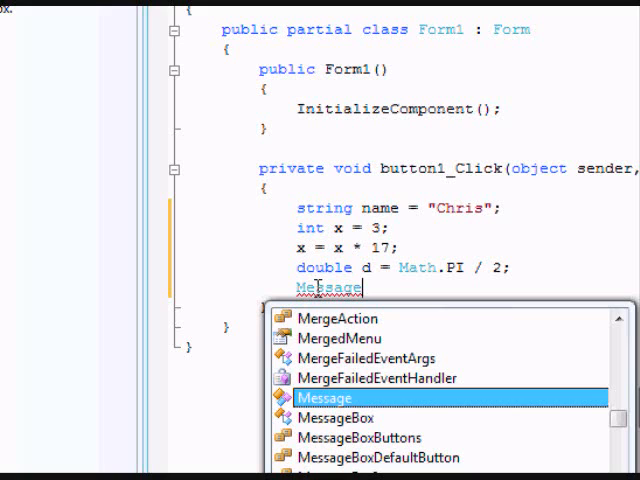
text(Box.Show)
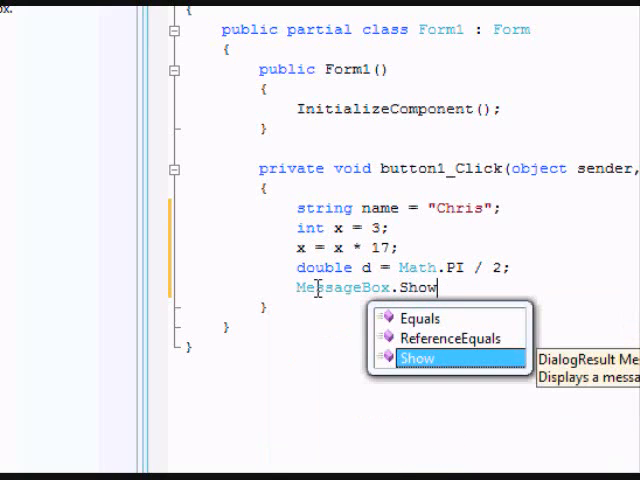
text((")
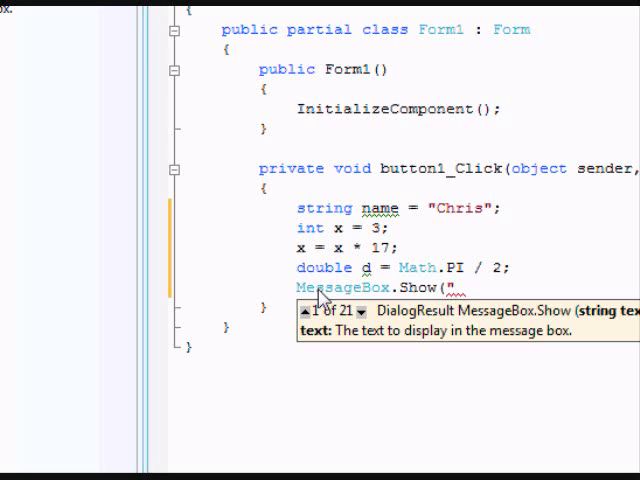
text(Hello");)
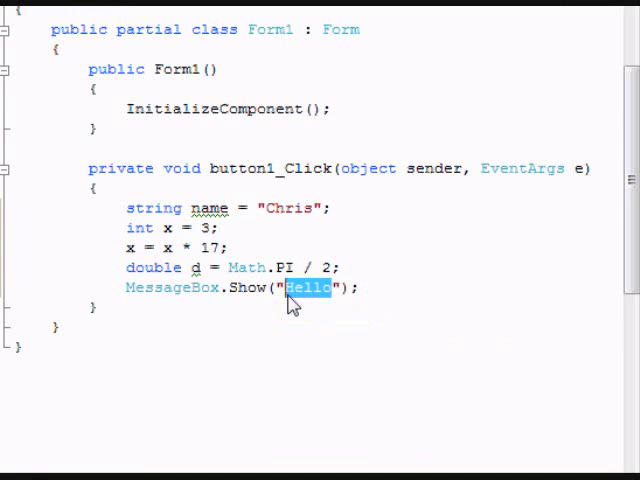
Step: Change it to MessageBox.Show("Name = " + name); and begin a second message box line
text(Name)
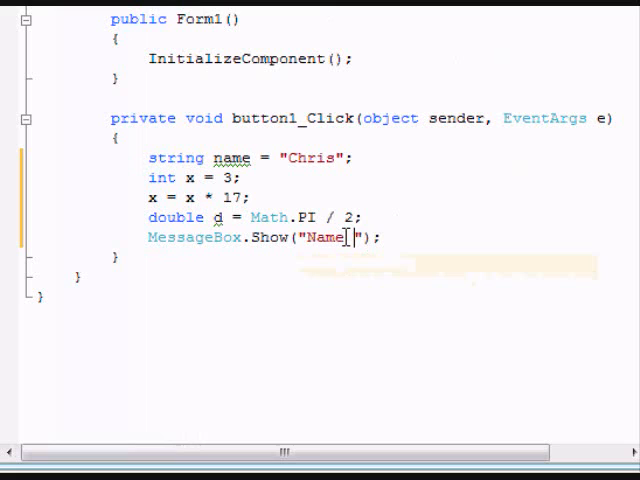
text(=)
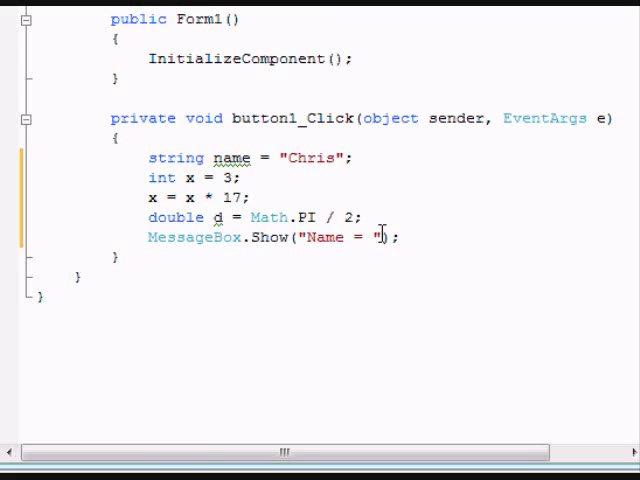
text(+)
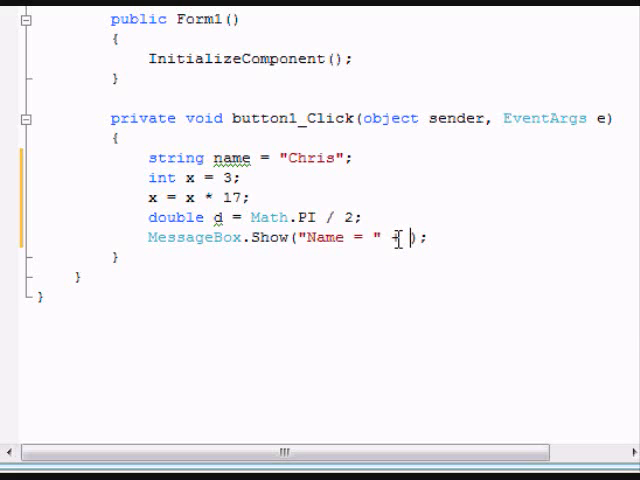
text(+ name)
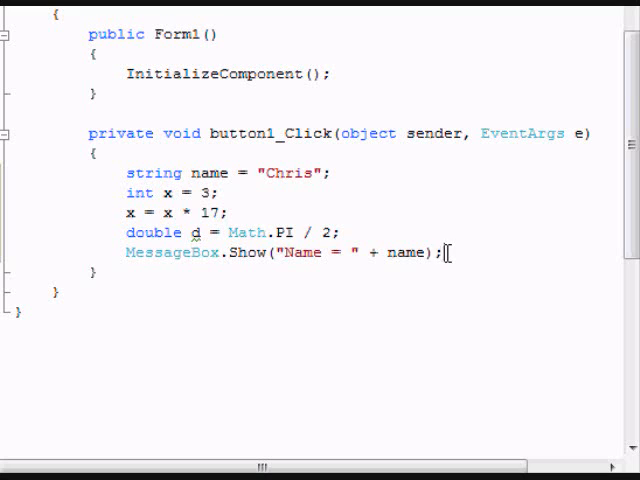
click(448, 252)
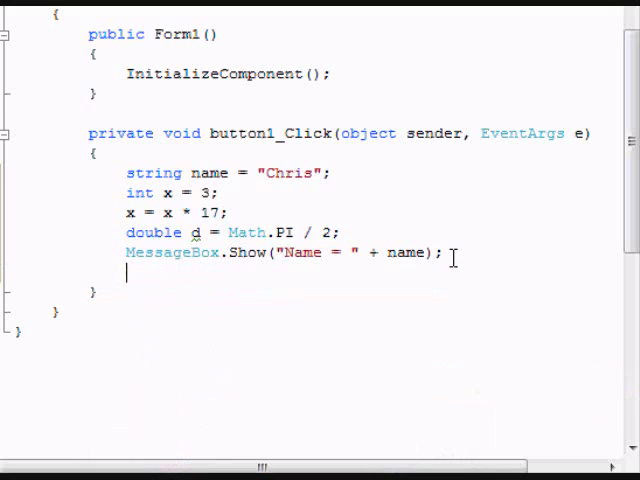
text(m)
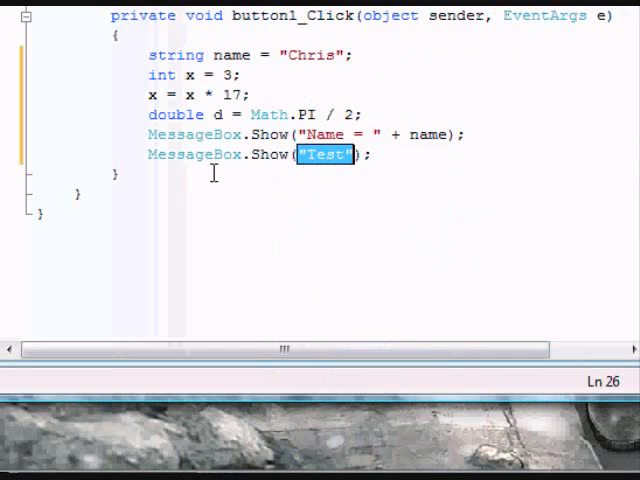
Step: Make the second message box show "x = " + x
key(Delete)
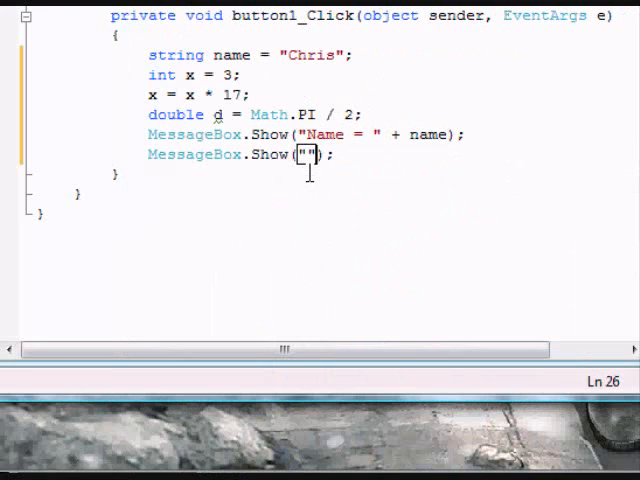
double_click(308, 156)
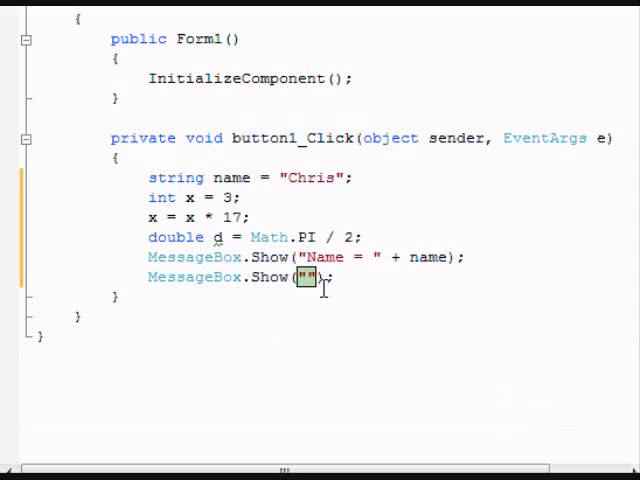
text(x =)
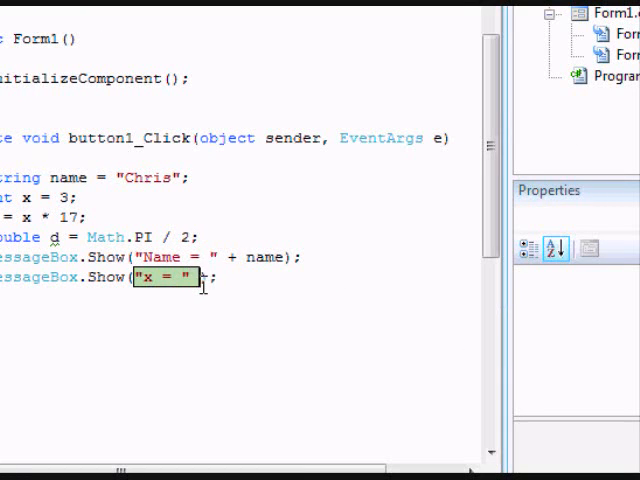
text(+ x)
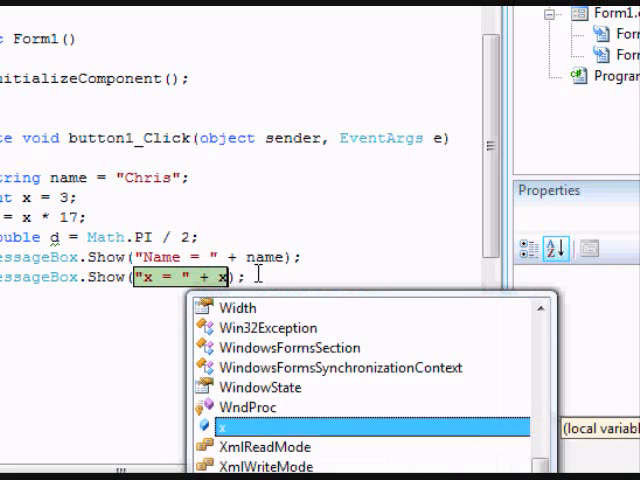
key(Escape)
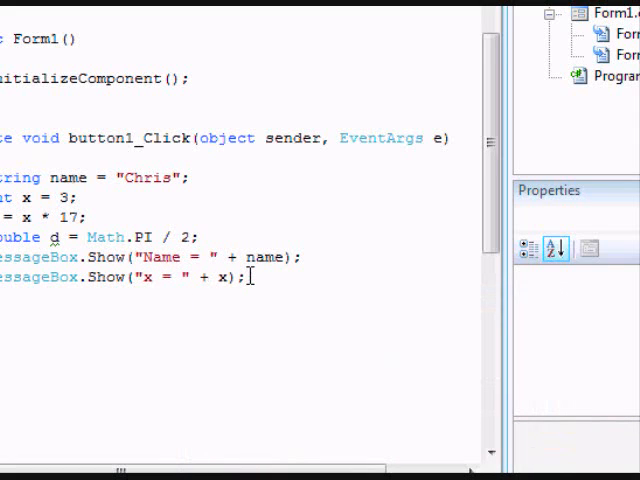
Step: Add a third MessageBox.Show displaying "d = " + d
text(MessageBox.Show("Test");)
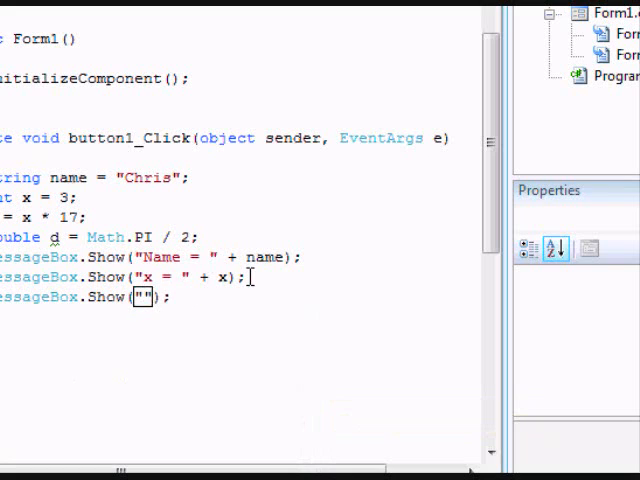
text(d =)
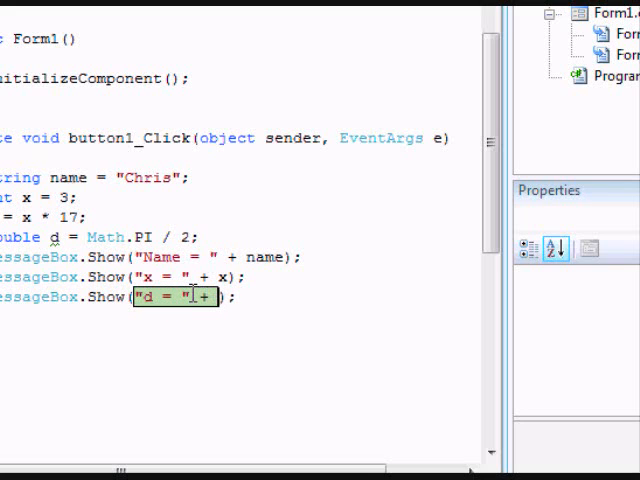
text(d)
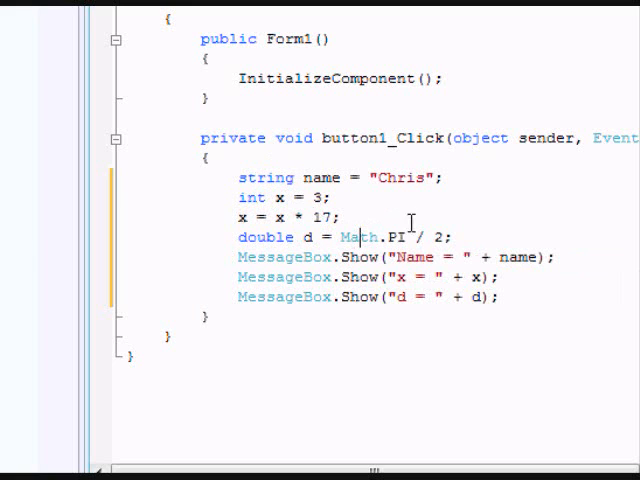
mouse_move(356, 216)
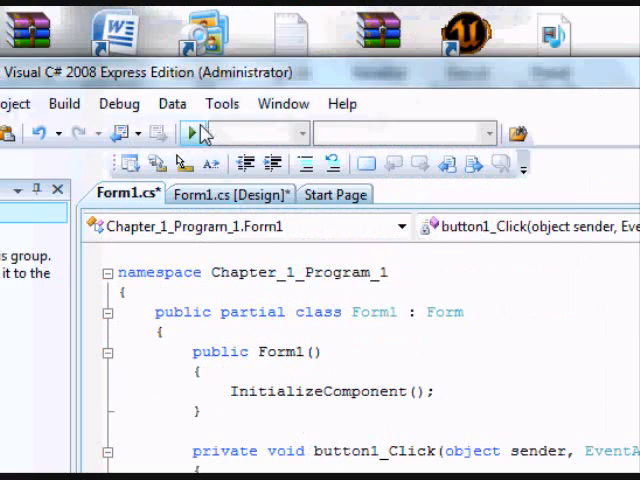
Step: Start debugging and bring the running Form1 into focus
click(190, 132)
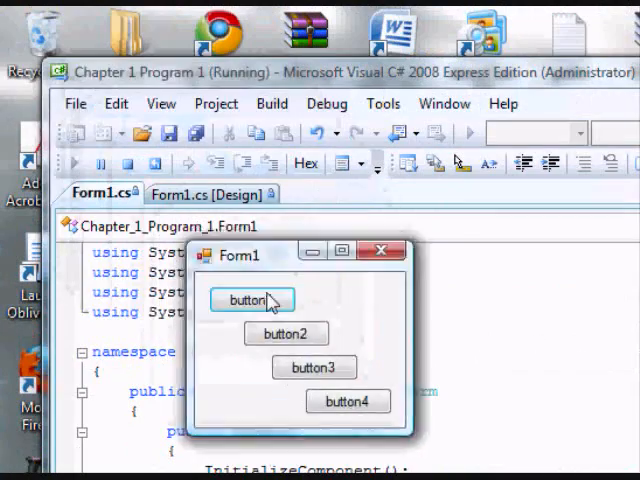
double_click(252, 300)
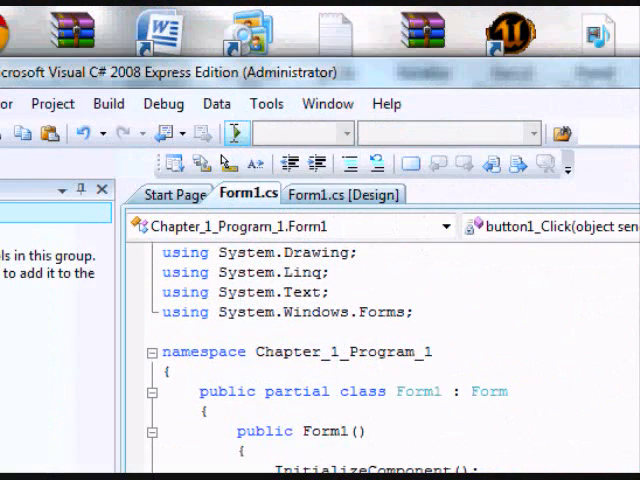
click(236, 132)
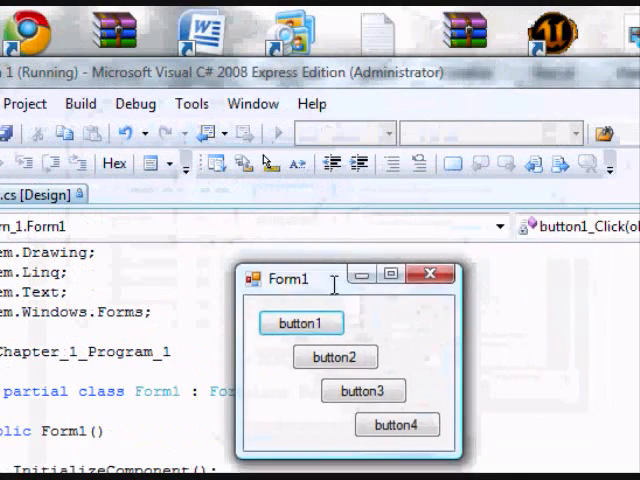
click(300, 322)
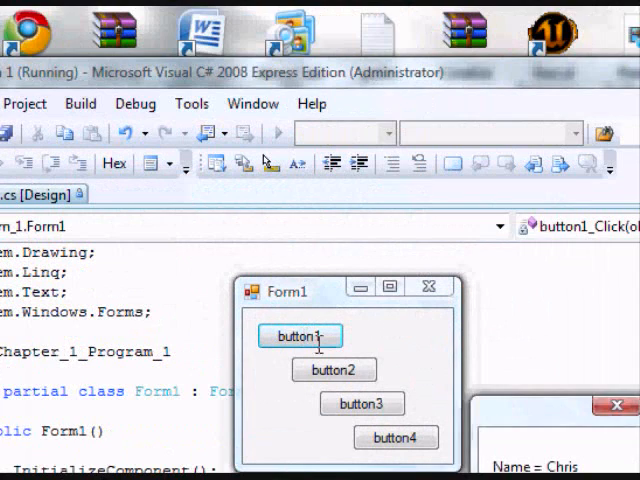
Step: Trigger button1 and dismiss its Name = Chris and d value message boxes
click(300, 336)
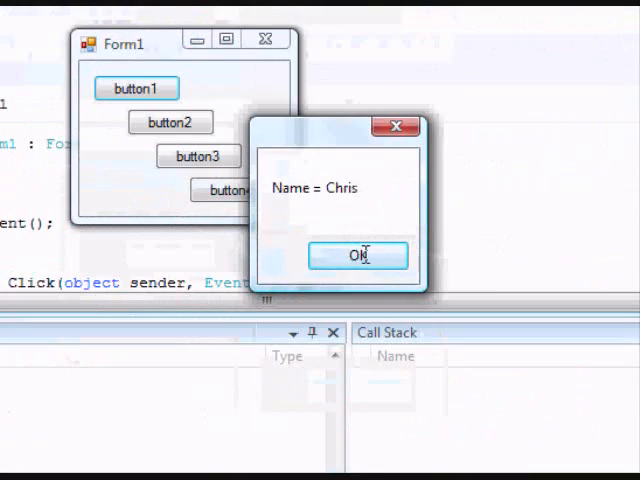
click(358, 256)
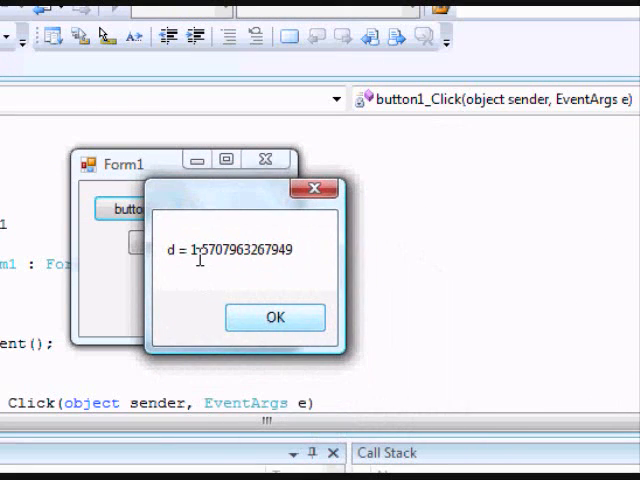
click(274, 316)
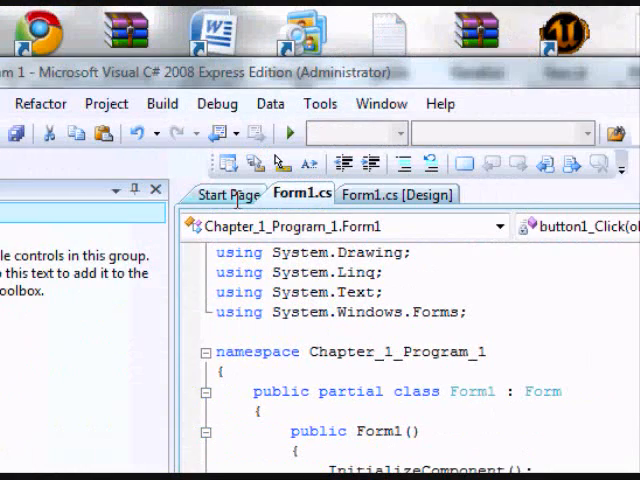
Step: Generate the empty button2_Click handler from the designer
click(398, 194)
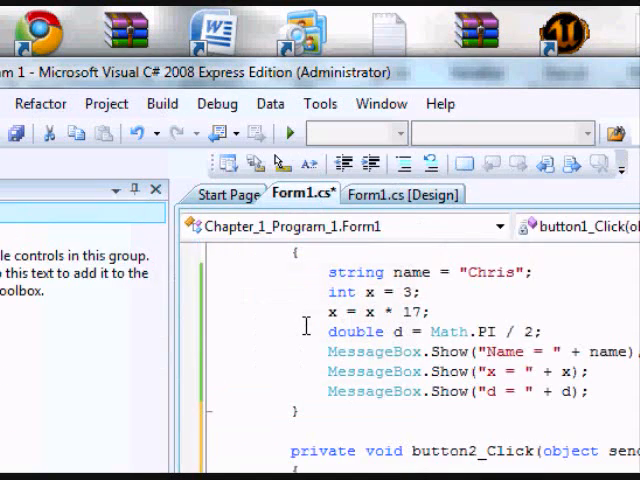
scroll(down, 3)
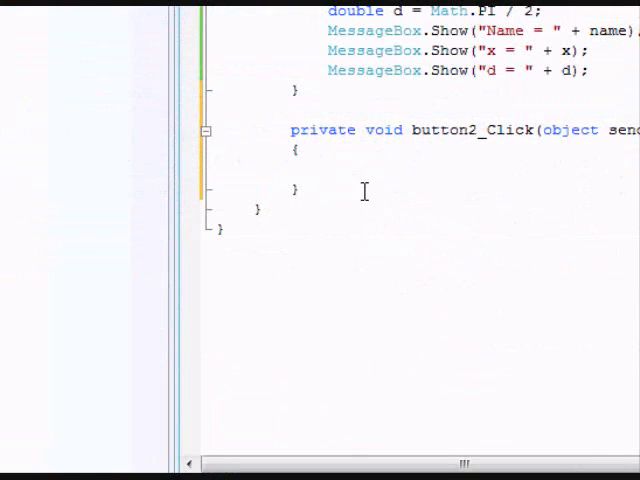